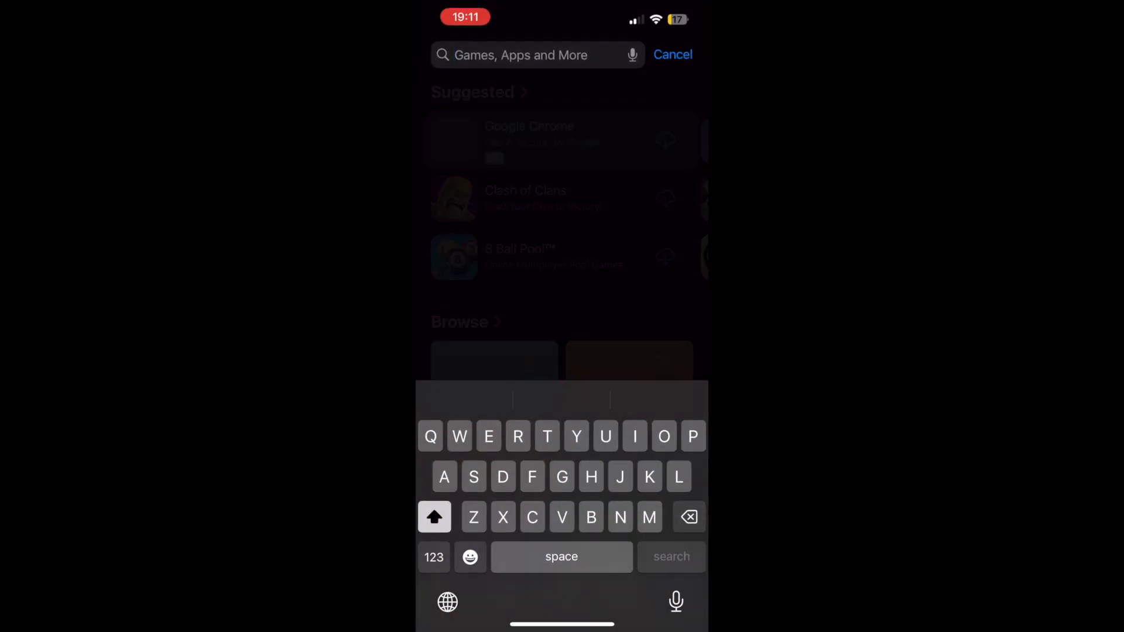
# - Search 'Snap', pick the Snapseed suggestion, and launch the installed app
pyautogui.write('Snap')
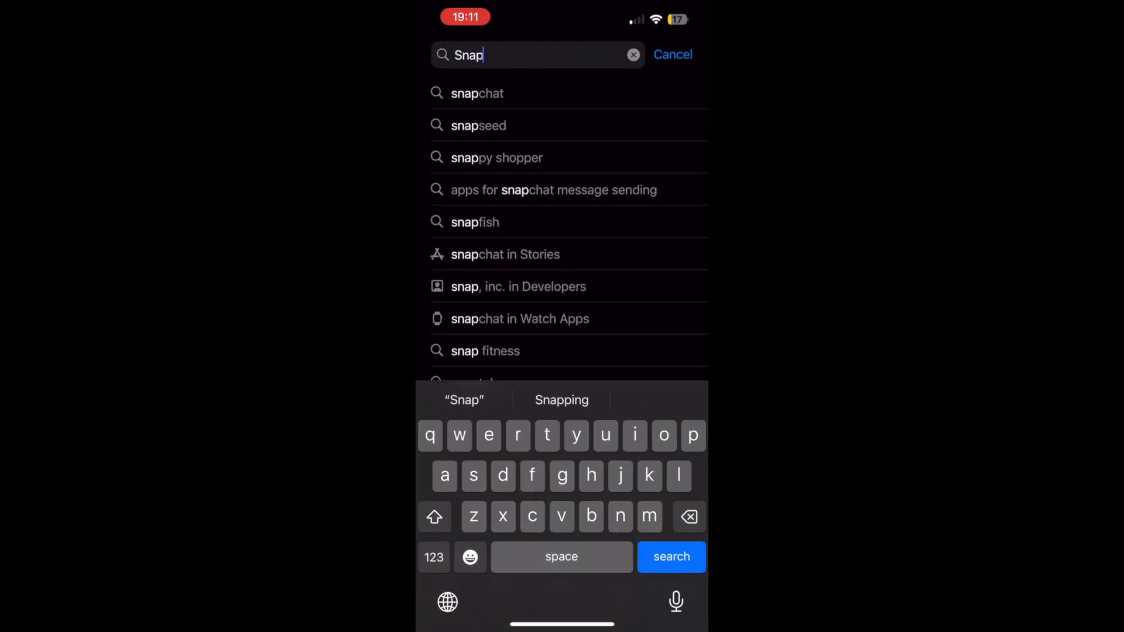
pyautogui.click(478, 125)
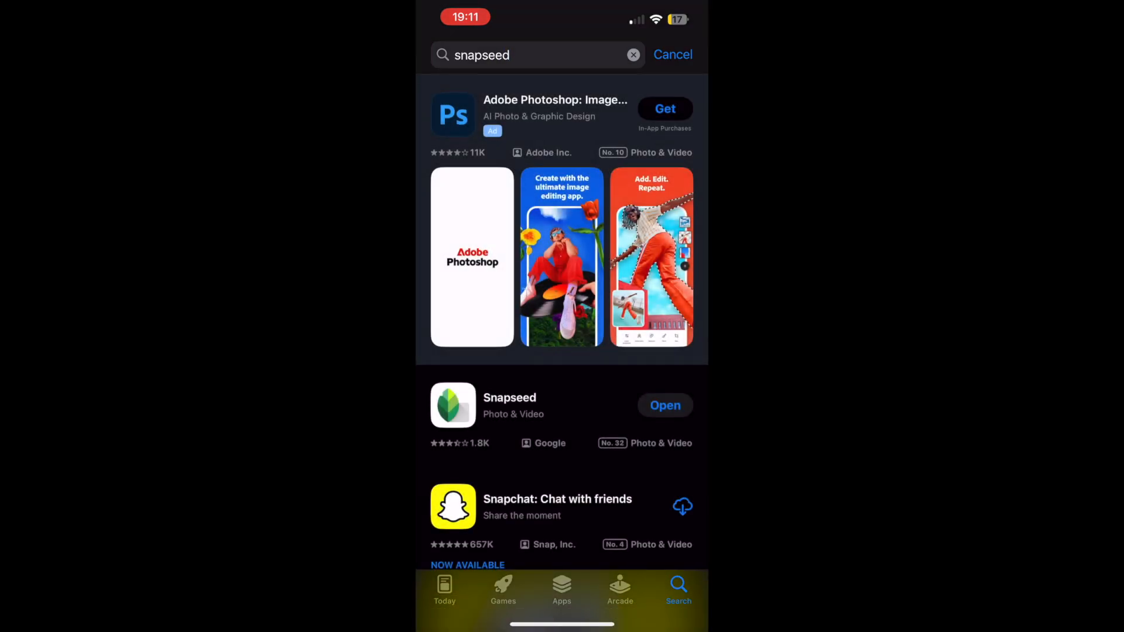
pyautogui.click(664, 405)
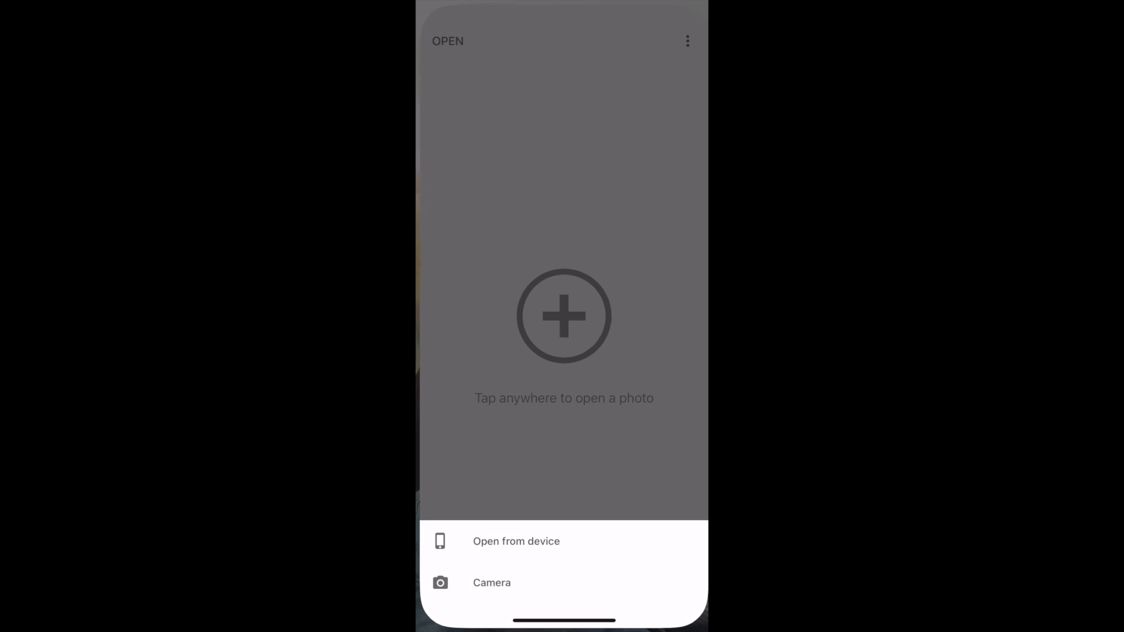
# - Open the lake-and-island photo from the device, keeping current photo access, and show the tools list
pyautogui.click(515, 541)
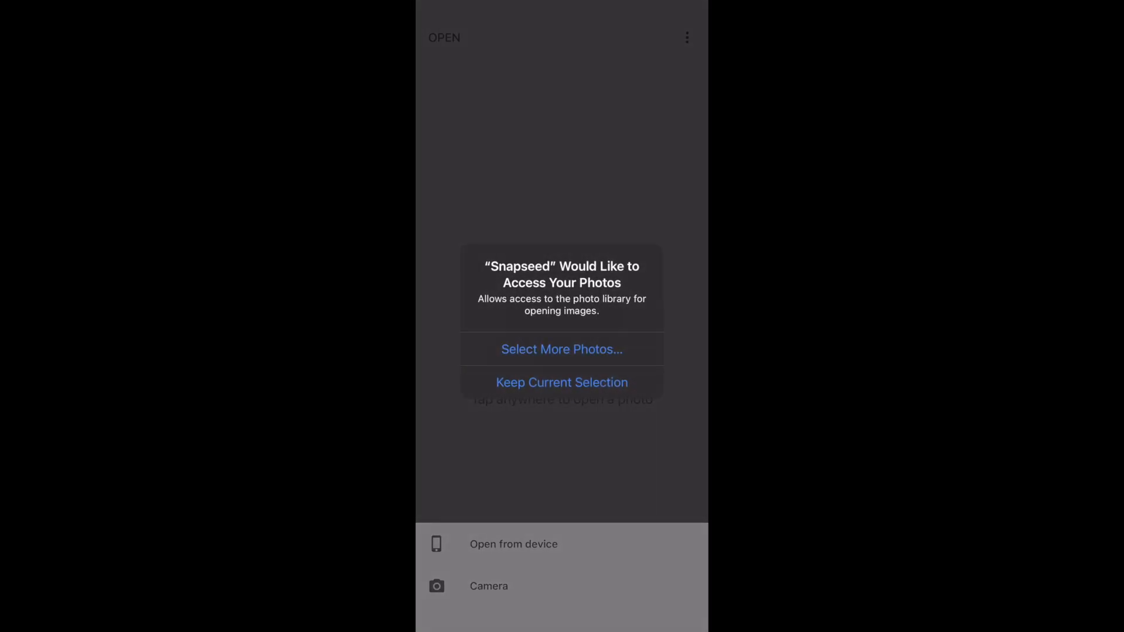
pyautogui.click(561, 382)
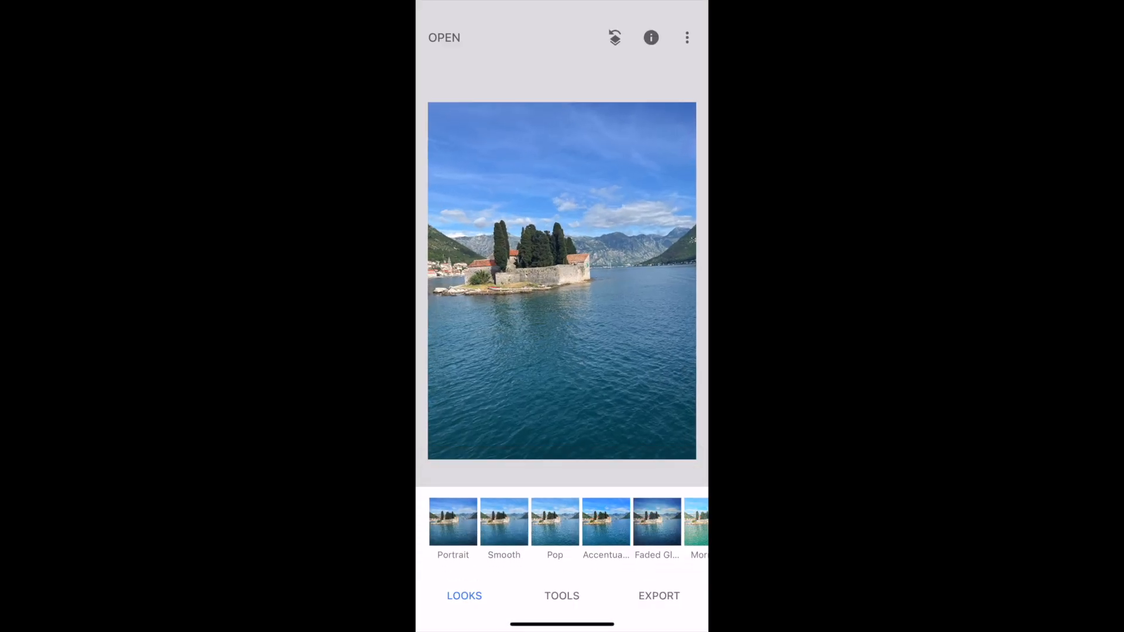
pyautogui.click(562, 596)
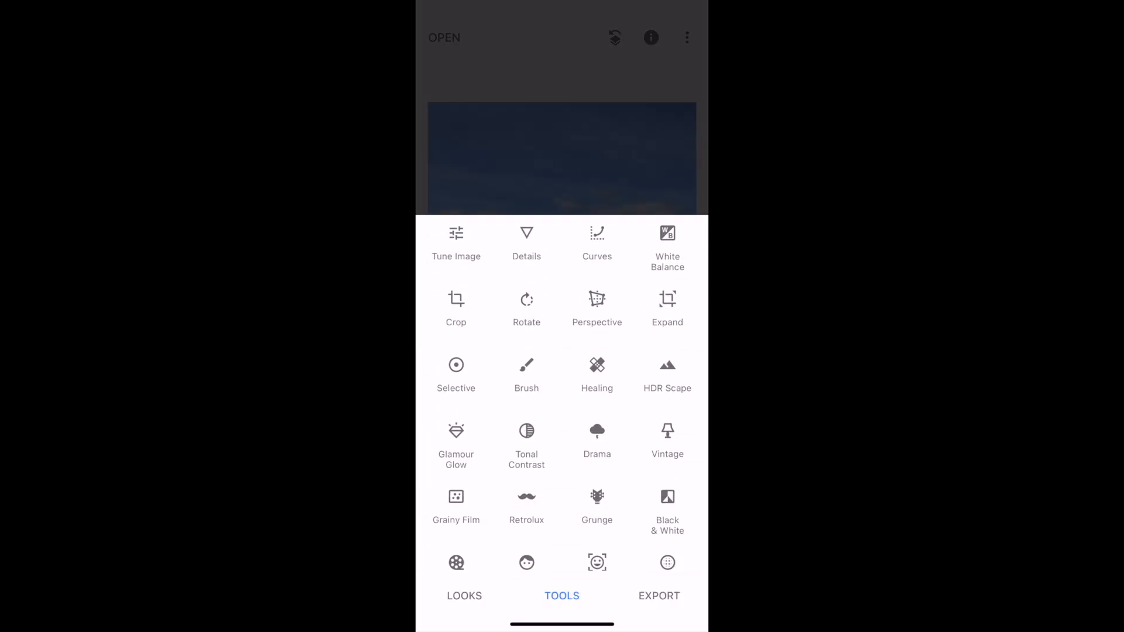
# - Use Expand with White fill to widen the canvas and apply the border
pyautogui.click(667, 308)
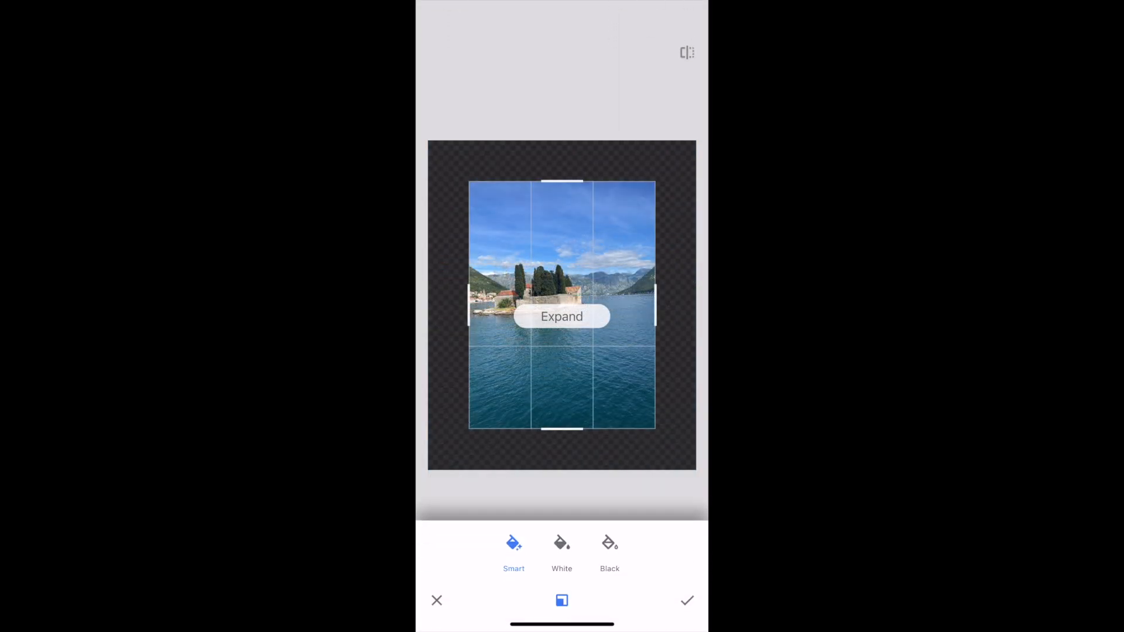
pyautogui.click(561, 552)
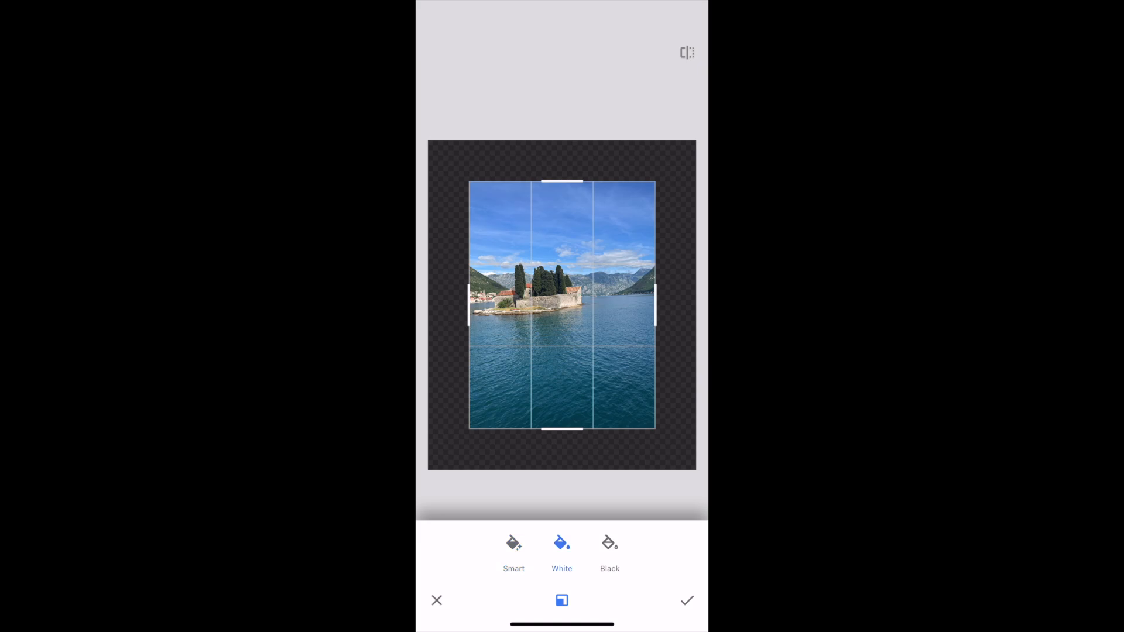
pyautogui.click(561, 551)
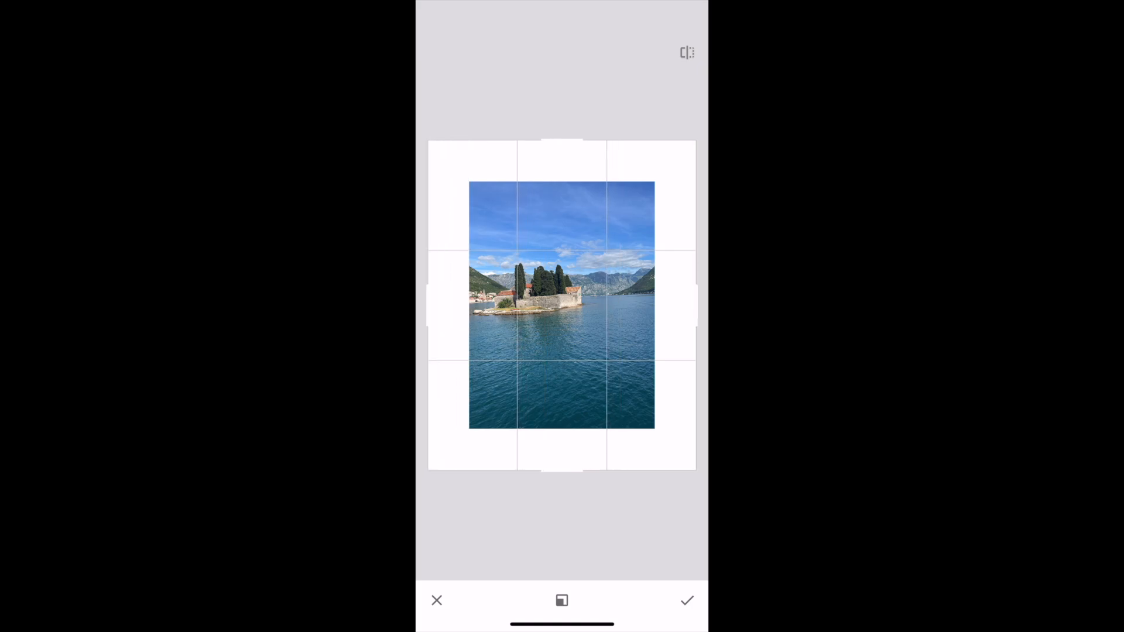
pyautogui.click(685, 600)
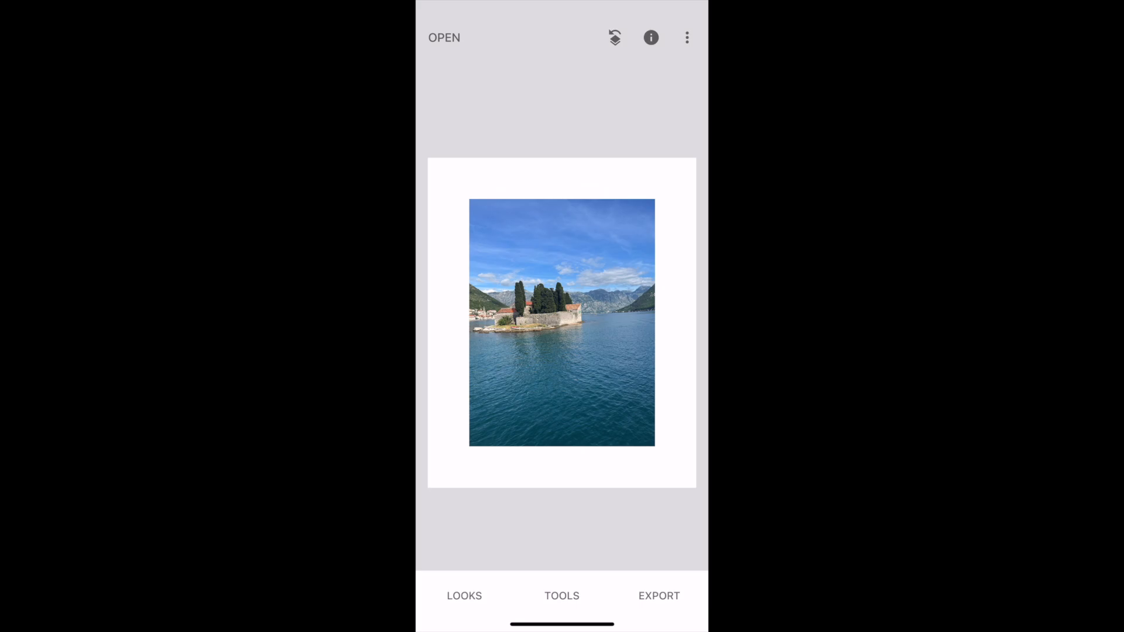
# - Export and save the white-bordered photo to the device
pyautogui.click(658, 596)
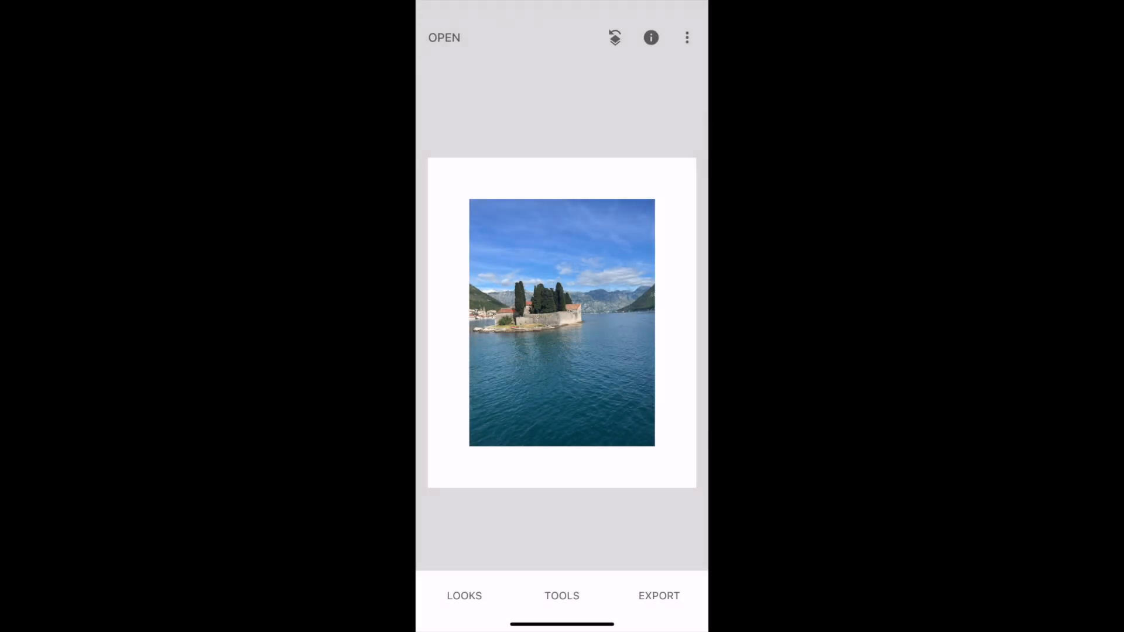
pyautogui.click(658, 596)
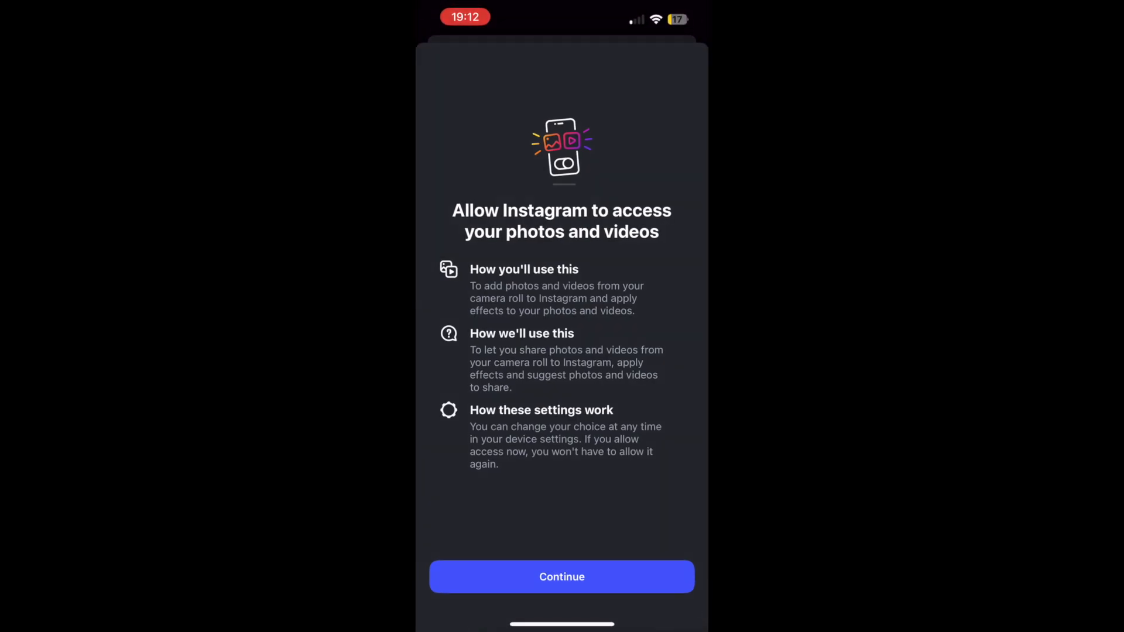
# - Continue past Instagram's photo access prompt so the bordered photo loads in New post
pyautogui.click(561, 576)
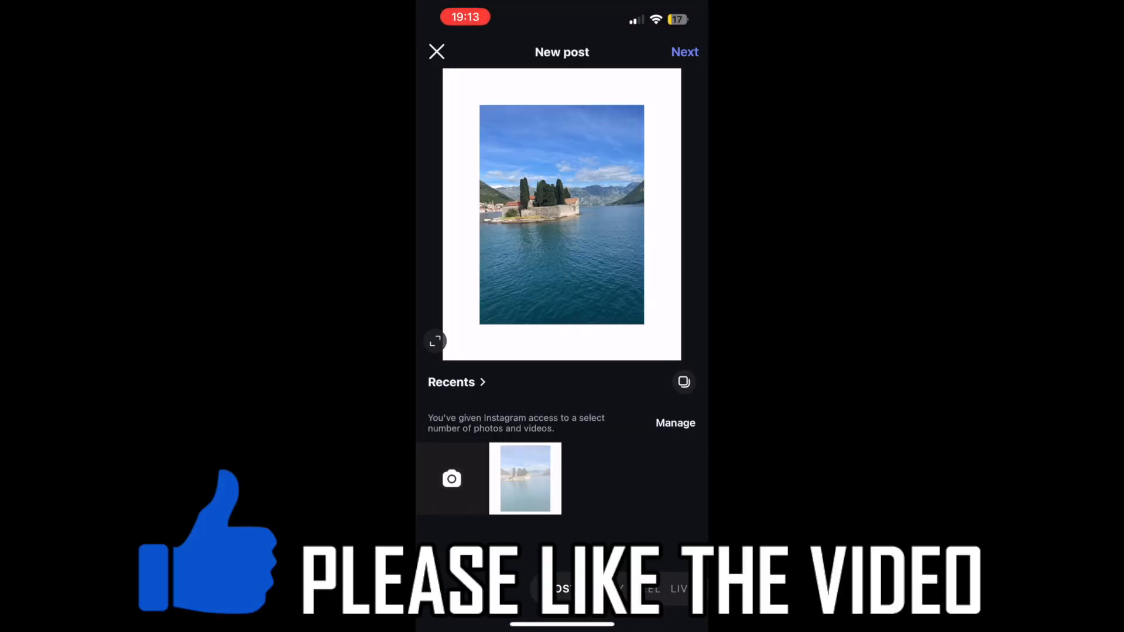